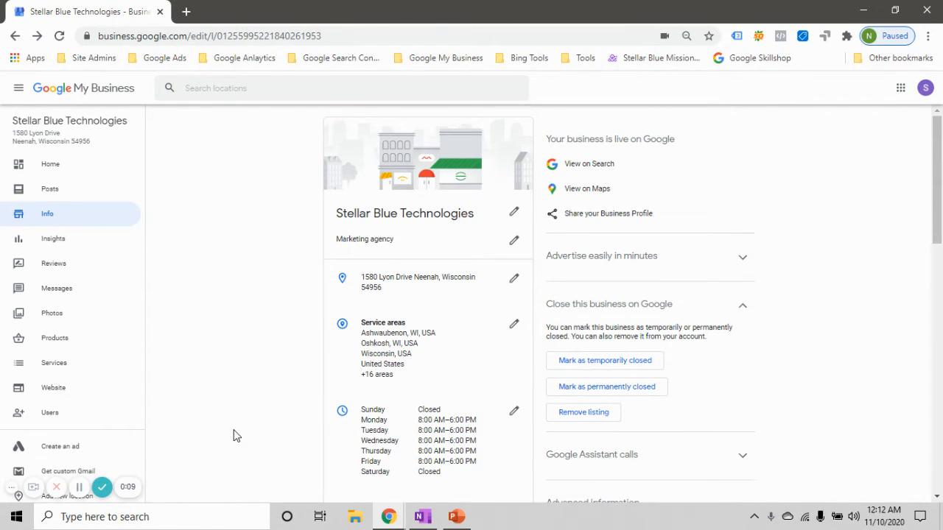
{"action": "mouse_move", "coordinate": [65, 217]}
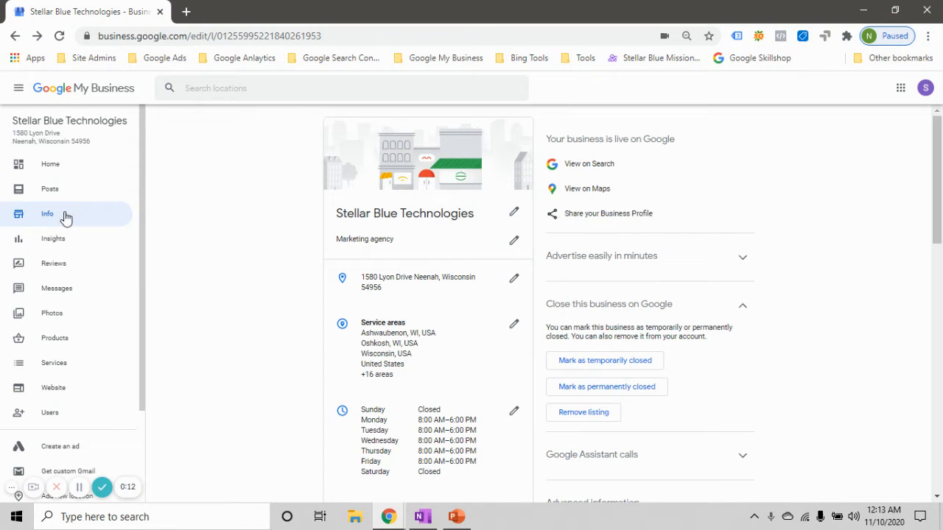
Scroll to the business description on the Info page and open its 476-character text for editing.
{"action": "scroll", "scroll_direction": "down", "scroll_amount": 3}
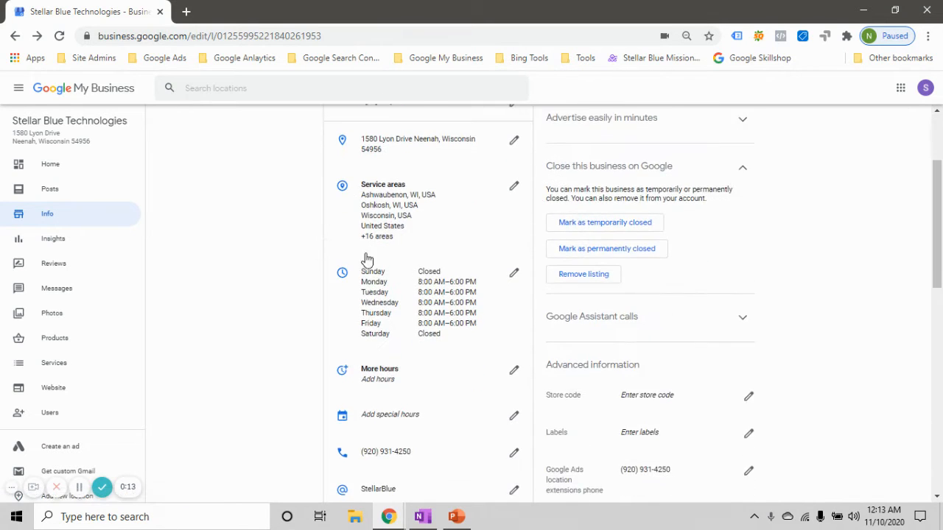
{"action": "scroll", "scroll_direction": "down", "scroll_amount": 3}
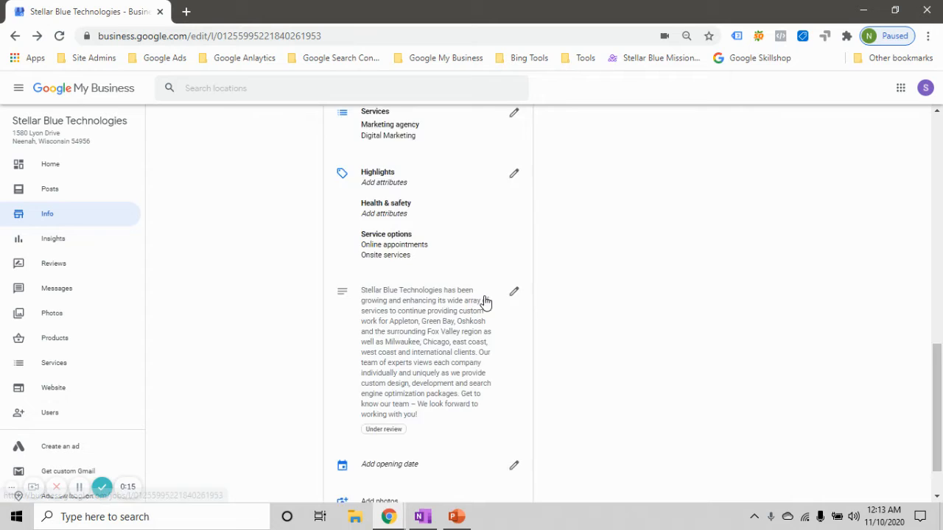
{"action": "scroll", "scroll_direction": "down", "scroll_amount": 3}
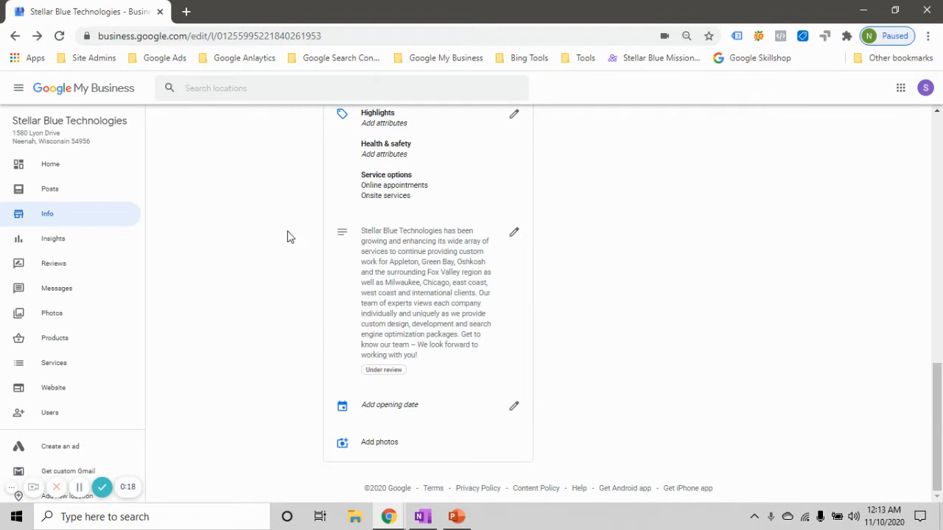
{"action": "mouse_move", "coordinate": [515, 307]}
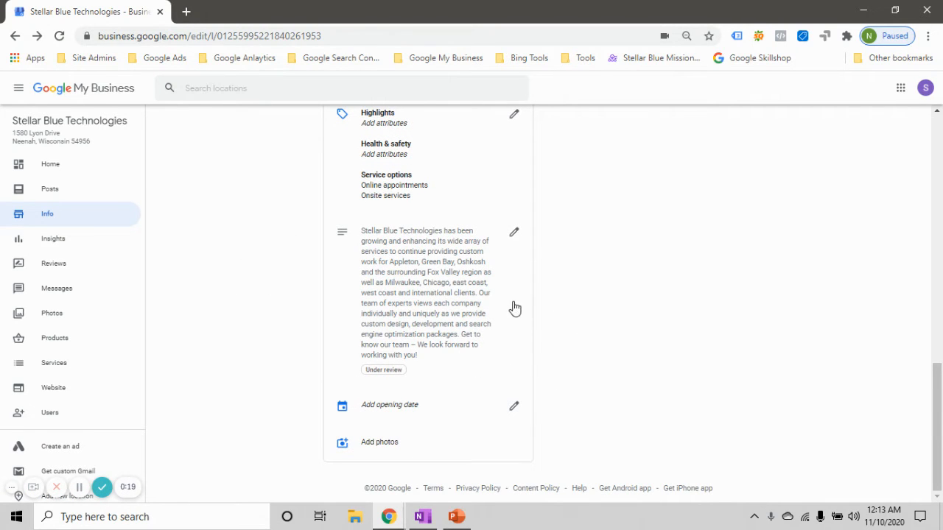
{"action": "left_click", "coordinate": [513, 232]}
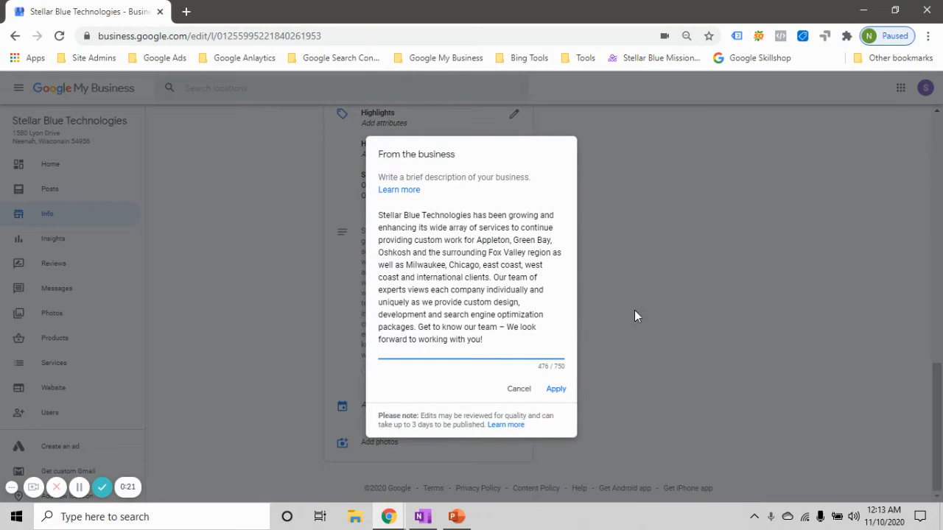